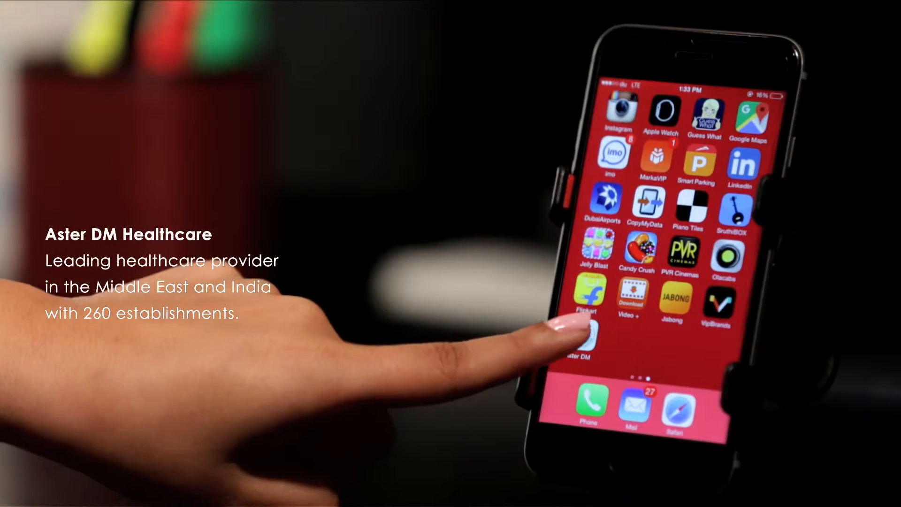
- Launch the Aster DM Healthcare app from the home screen to reach Medicine Reminder
{"action": "left_click", "coordinate": [582, 345]}
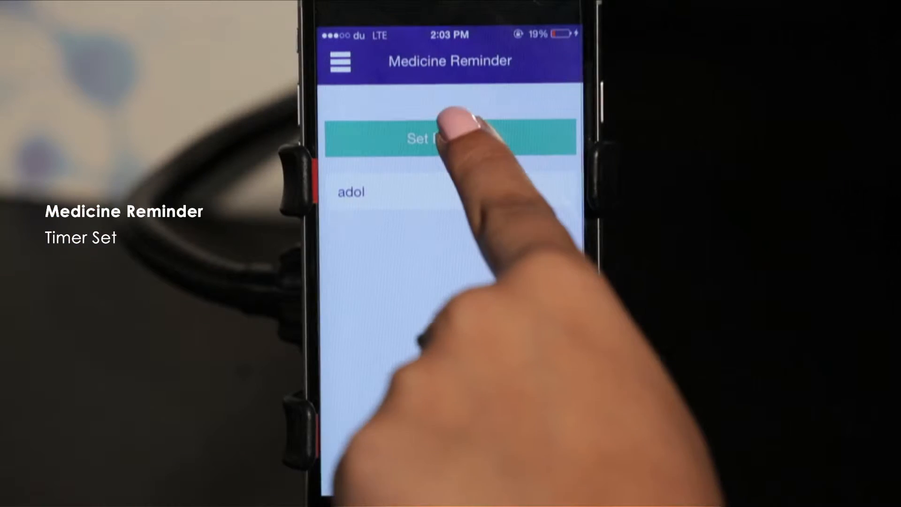
- Set the reminder timer for the adol medicine
{"action": "left_click", "coordinate": [449, 138]}
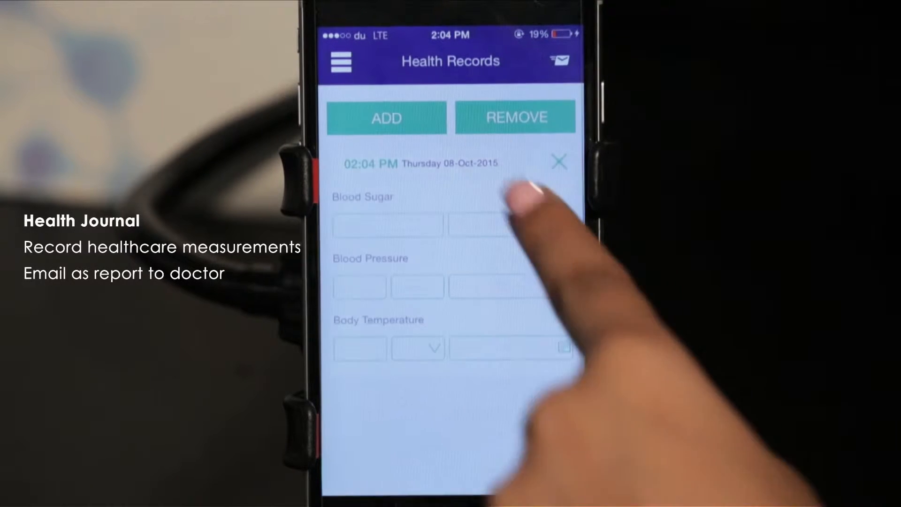
- Record a blood sugar reading of 80 in the new health record entry
{"action": "type", "text": "80"}
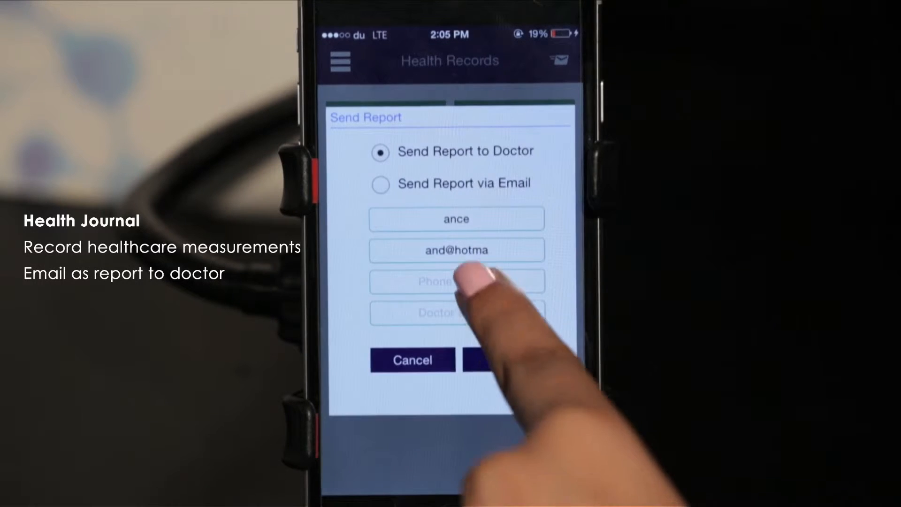
{"action": "type", "text": "055678655"}
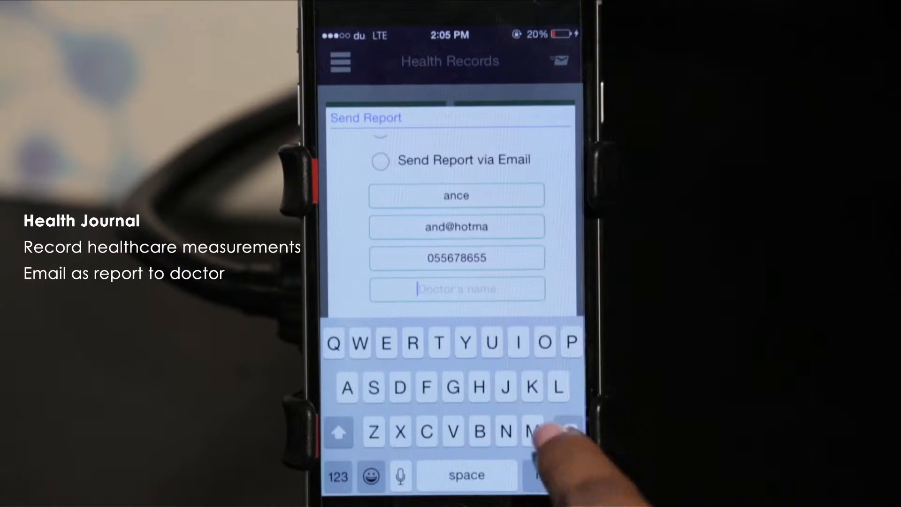
{"action": "type", "text": "and"}
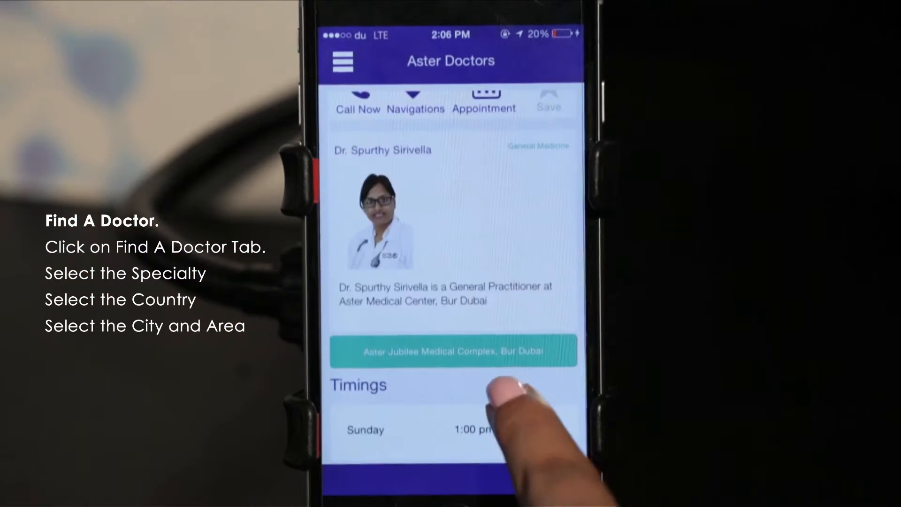
- Scroll the doctor's profile down to the Timings section
{"action": "scroll", "scroll_direction": "down", "scroll_amount": 3}
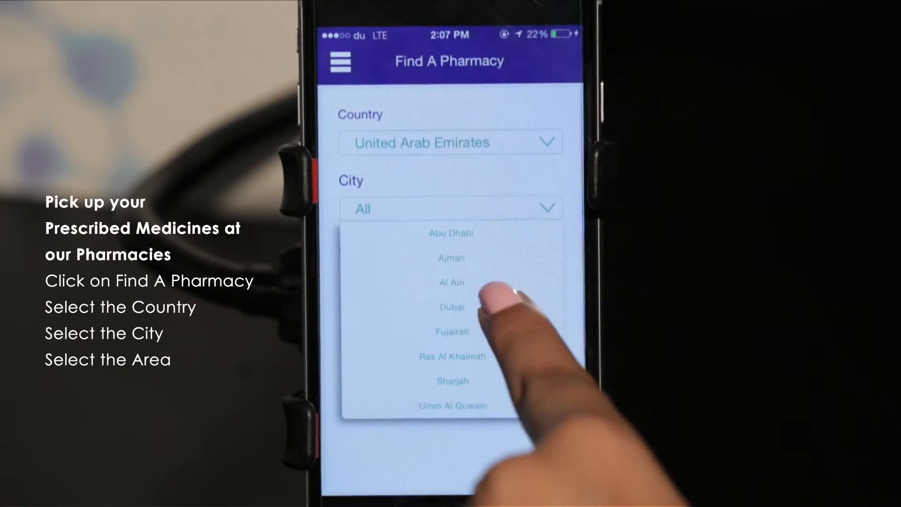
- Choose Dubai, United Arab Emirates as the city in the pharmacy finder
{"action": "left_click", "coordinate": [451, 307]}
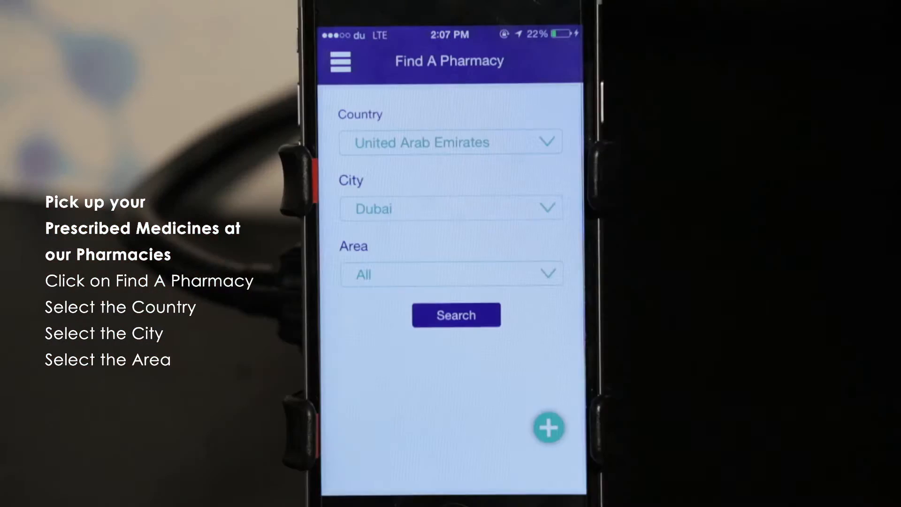
{"action": "left_click", "coordinate": [456, 315]}
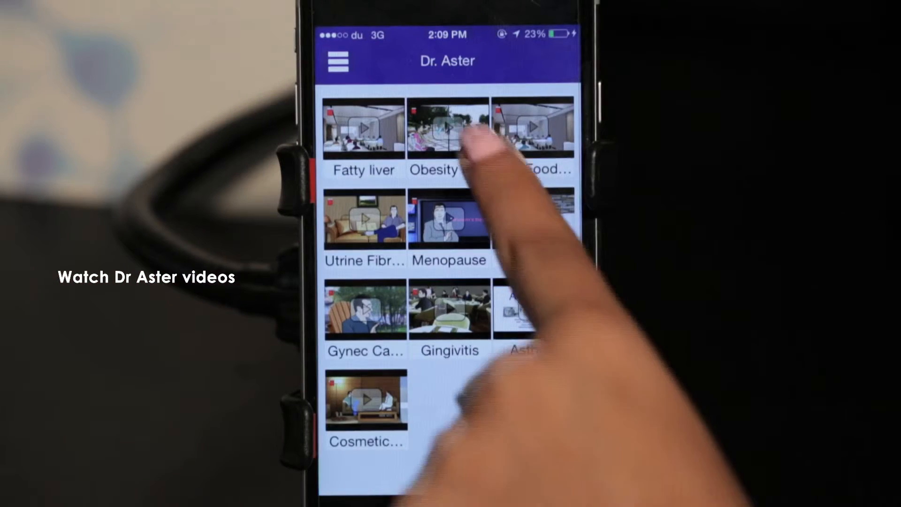
- Play the Obesity in Children video from the Dr. Aster list
{"action": "left_click", "coordinate": [434, 126]}
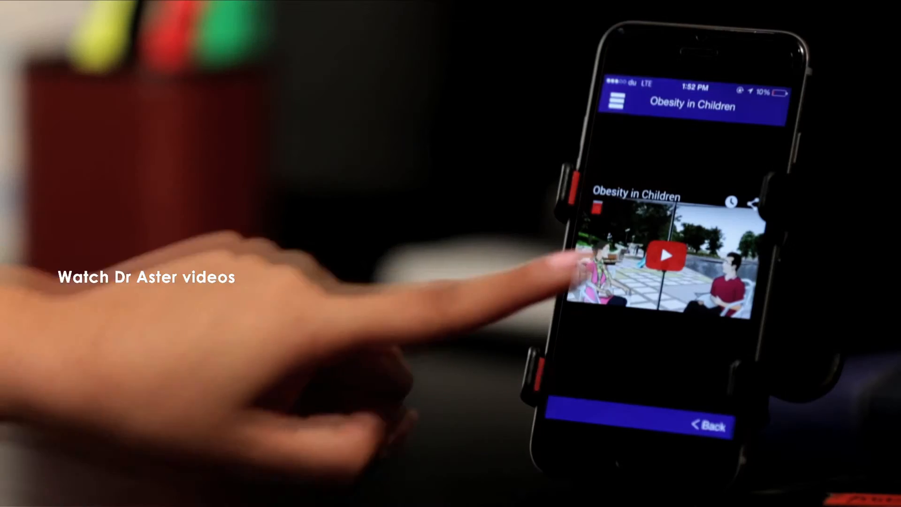
{"action": "left_click", "coordinate": [660, 255]}
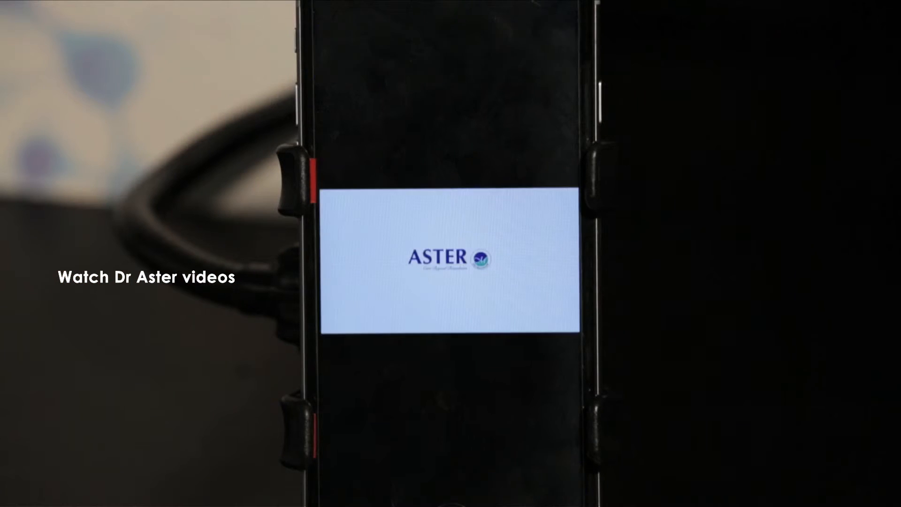